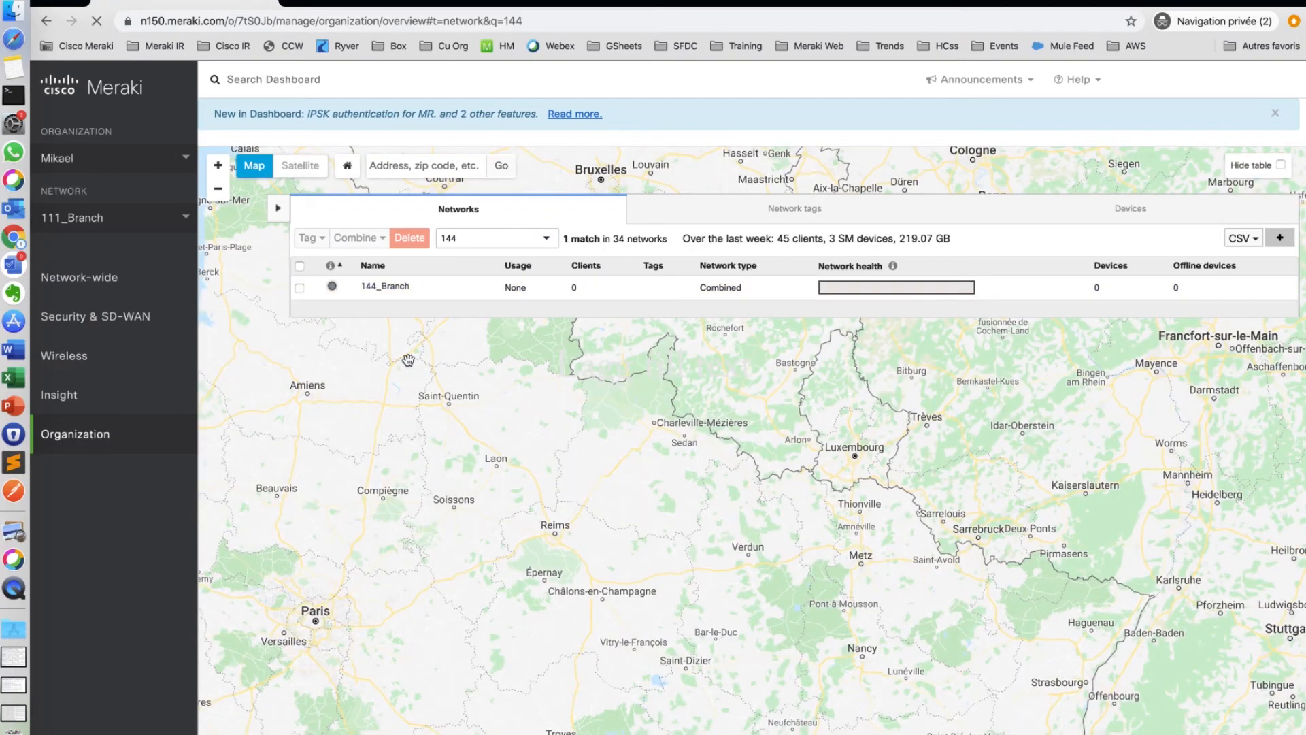
- Open the 144_Branch network and bring up the Security & SD-WAN menu
click(385, 285)
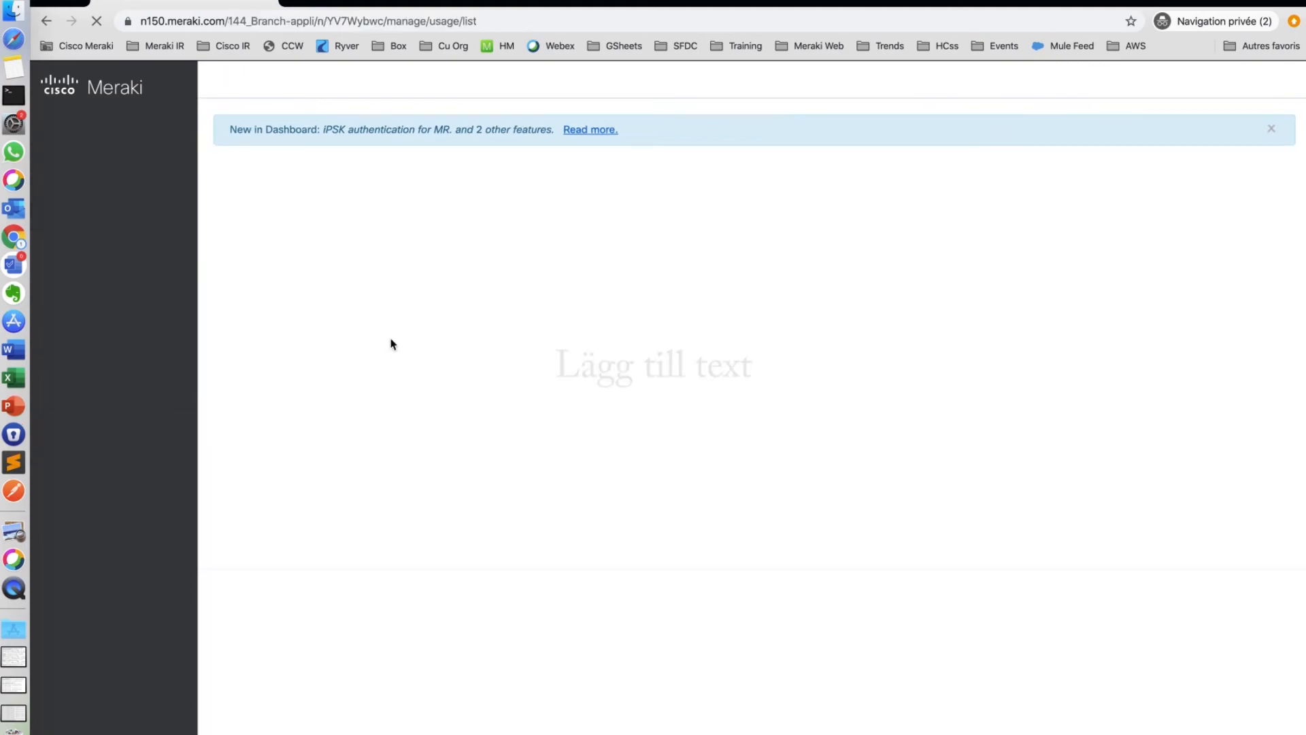
click(94, 316)
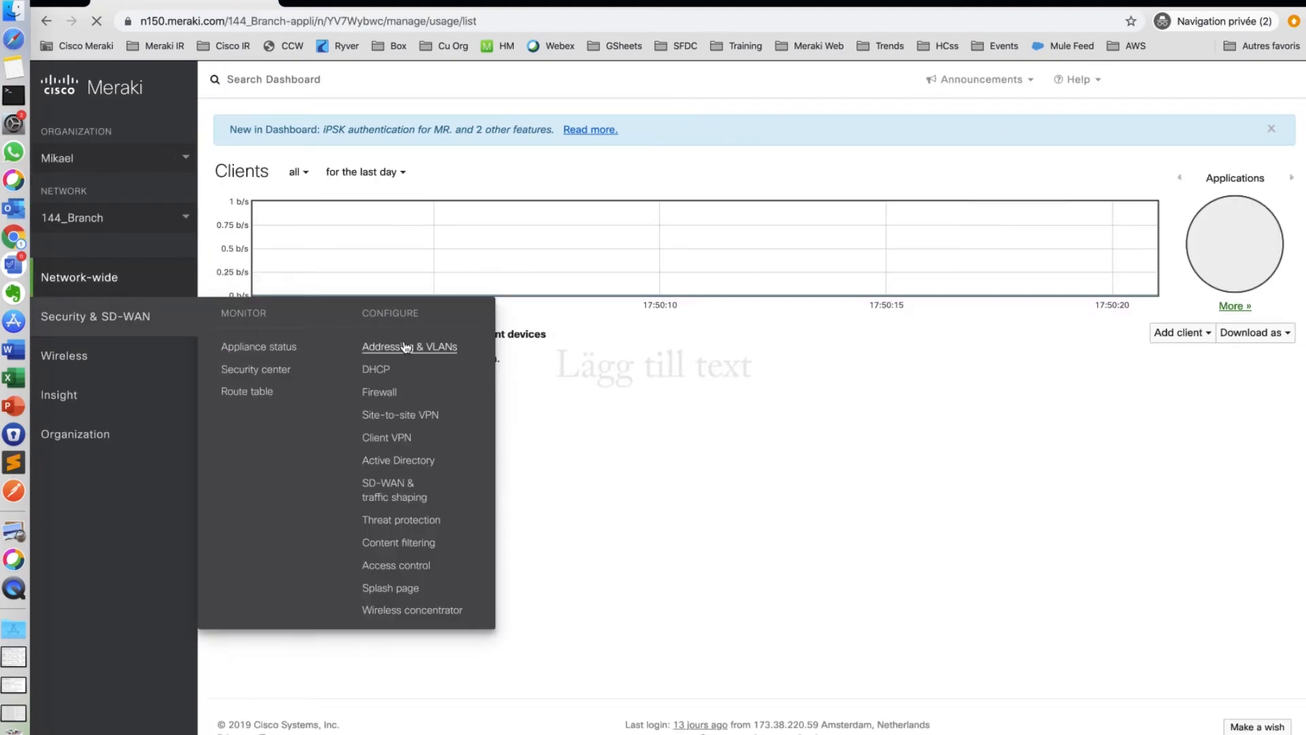
- Show the Addressing & VLANs page with its eight subnets and three static routes
click(409, 347)
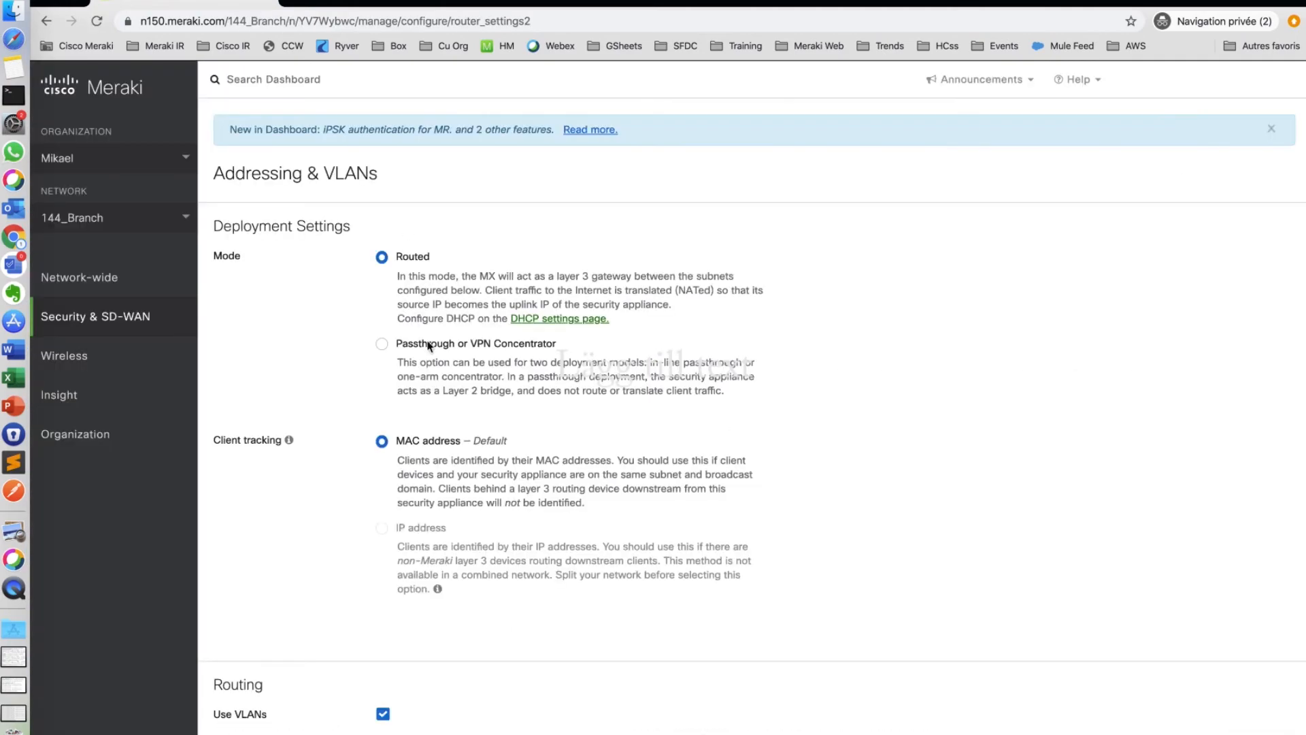
scroll(down, 3)
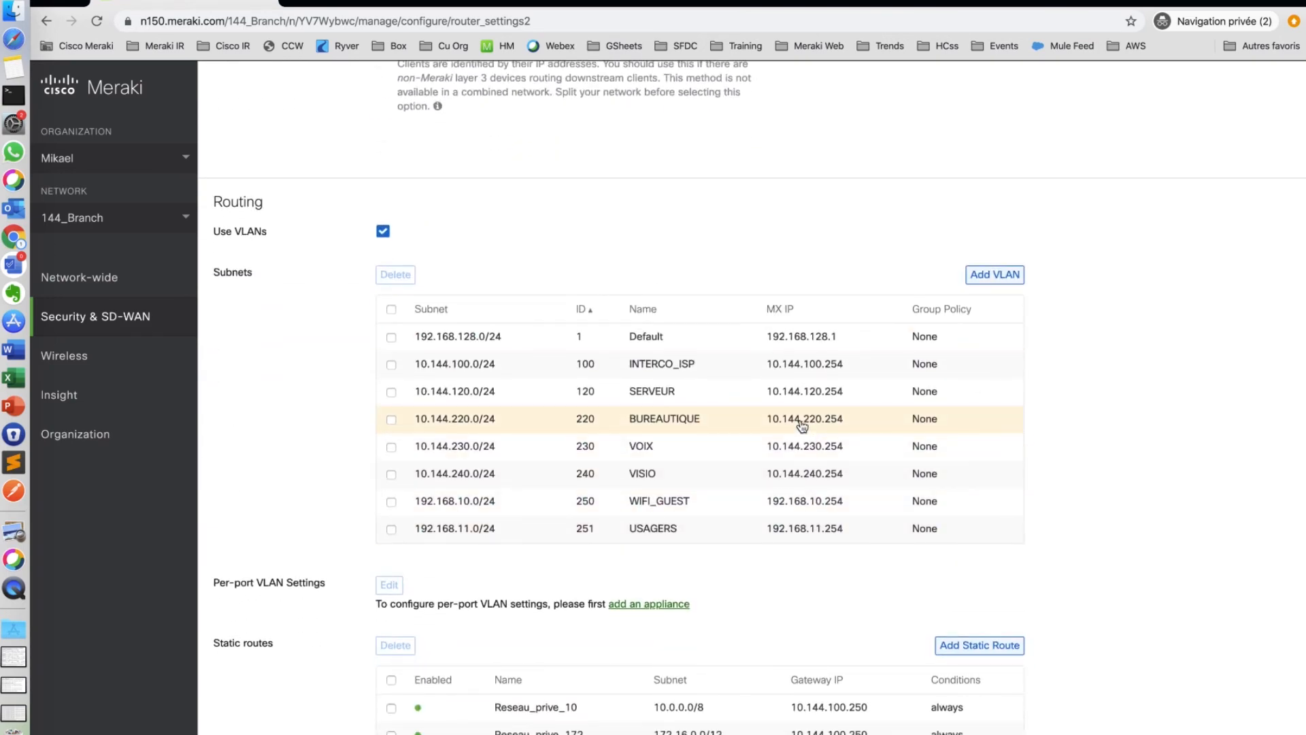
scroll(down, 3)
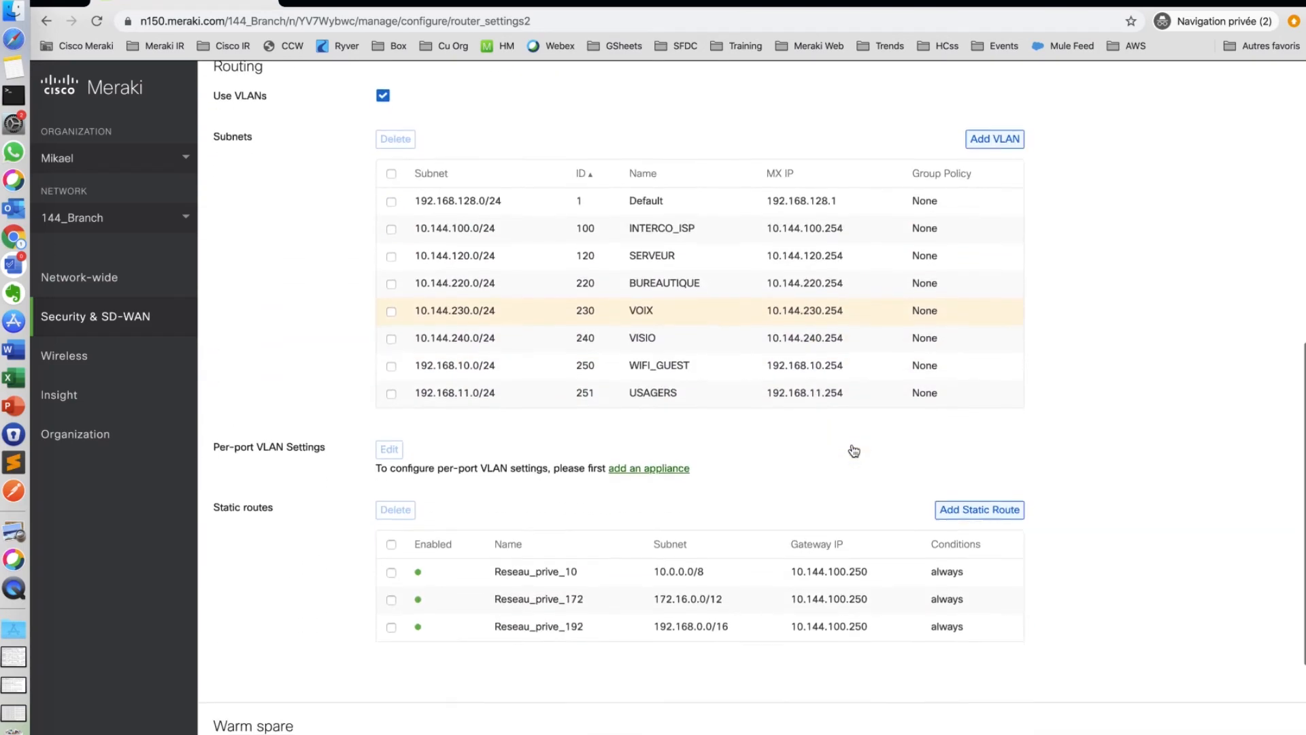
click(96, 316)
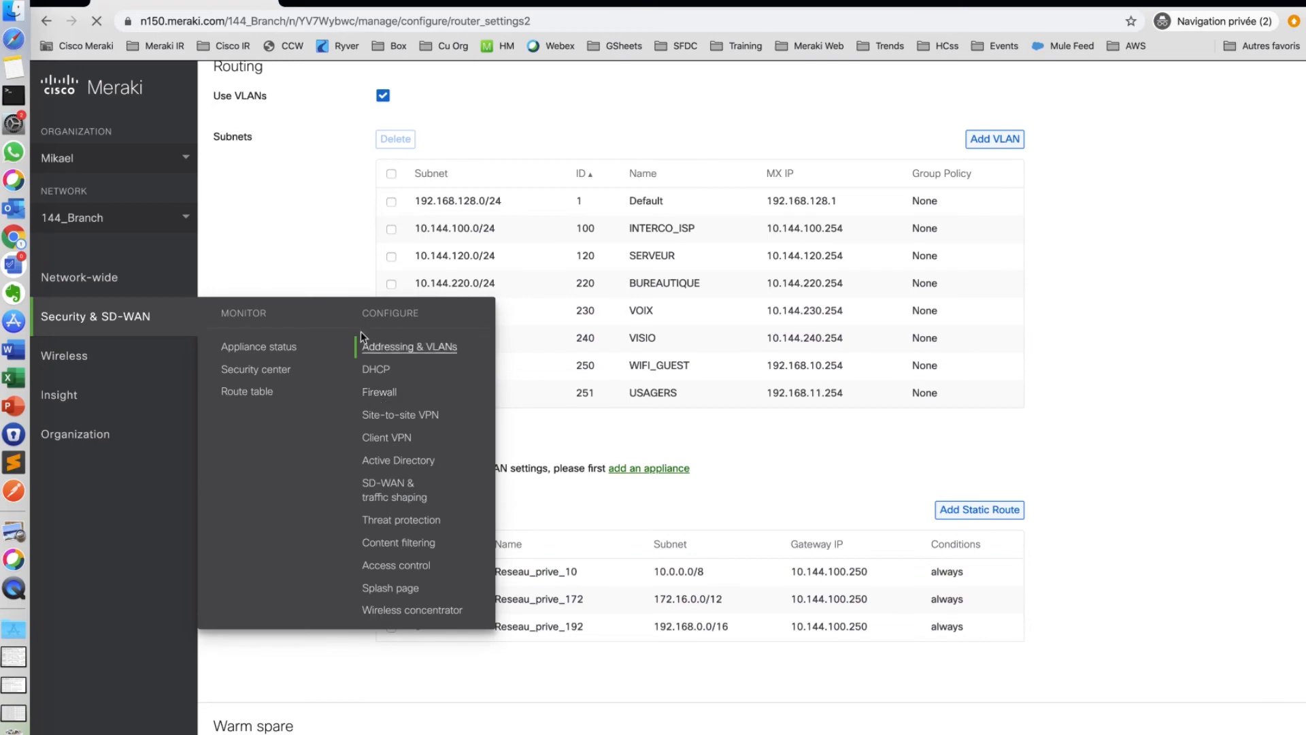